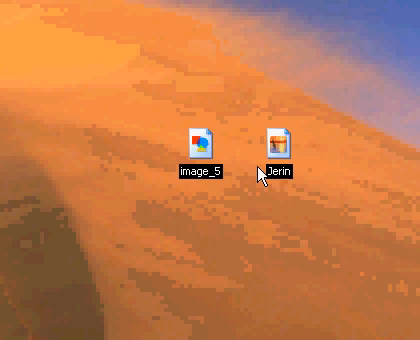
Step: Preview the Jerin picture, close it, then launch Photoshop from image_5
{"action": "double_click", "coordinate": [291, 143]}
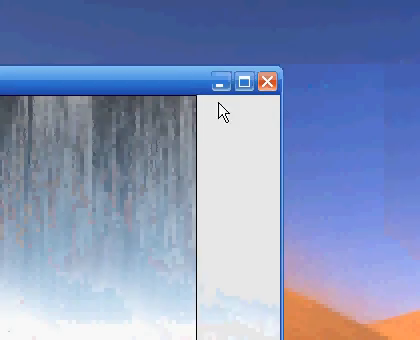
{"action": "left_click", "coordinate": [266, 84]}
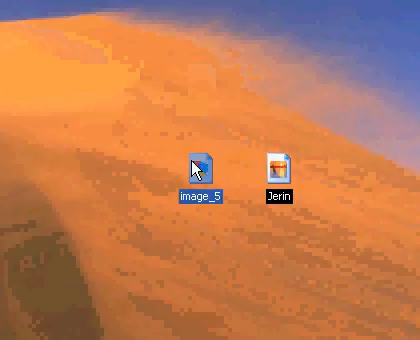
{"action": "double_click", "coordinate": [197, 168]}
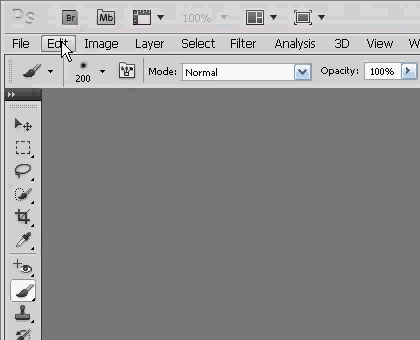
Step: Open the image_5 photo through File > Open
{"action": "left_click", "coordinate": [22, 44]}
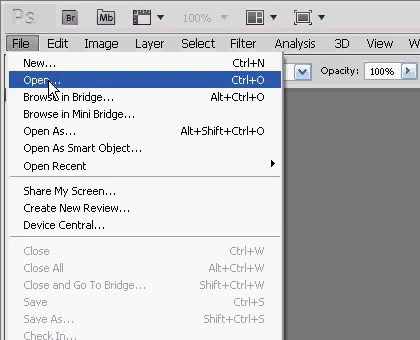
{"action": "left_click", "coordinate": [32, 74]}
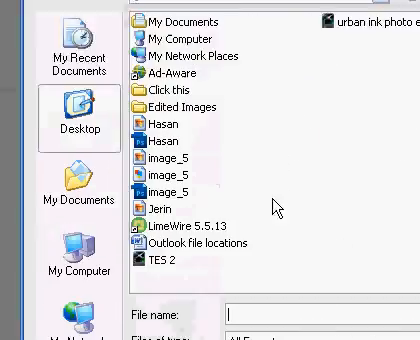
{"action": "left_click", "coordinate": [172, 182]}
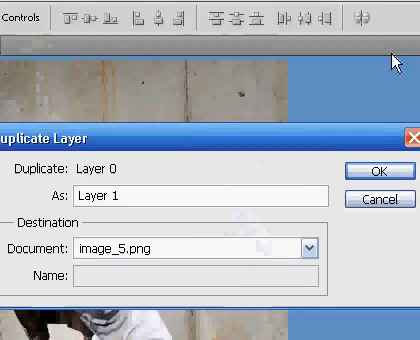
Step: Confirm duplicating the photo's base layer as Layer 1
{"action": "left_click", "coordinate": [390, 167]}
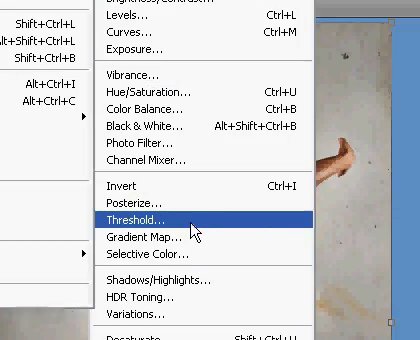
Step: Apply a Threshold adjustment to Layer 1, tuning how much of the dancer turns black
{"action": "left_click", "coordinate": [141, 216]}
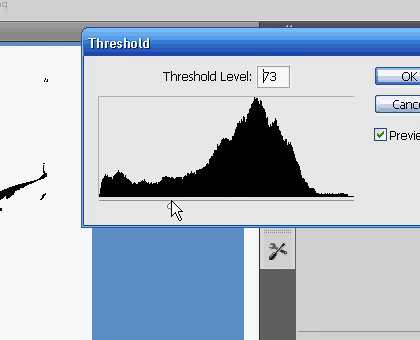
{"action": "left_click_drag", "start_coordinate": [180, 203], "coordinate": [152, 203]}
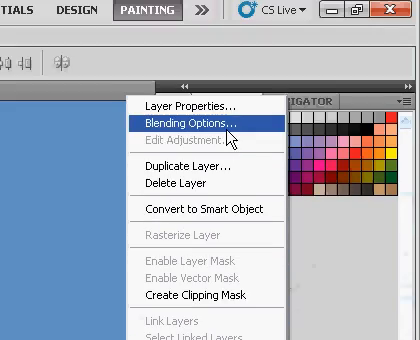
Step: Set Layer 1's Underlying Layer white slider to 162 in Blending Options and apply
{"action": "left_click", "coordinate": [199, 122]}
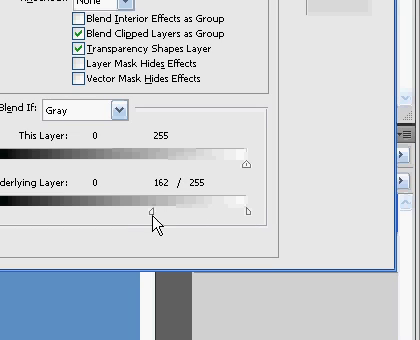
{"action": "left_click_drag", "start_coordinate": [153, 210], "coordinate": [148, 210]}
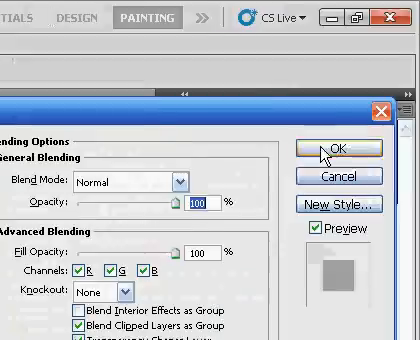
{"action": "left_click", "coordinate": [328, 148]}
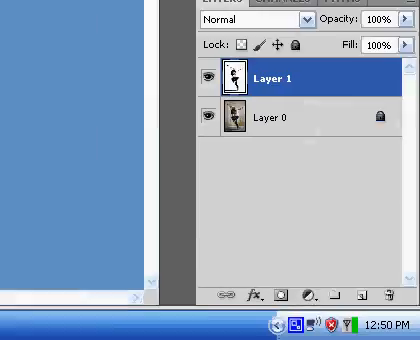
Step: Add Layer 2 and set its Underlying Layer white slider to 177
{"action": "left_click", "coordinate": [370, 293]}
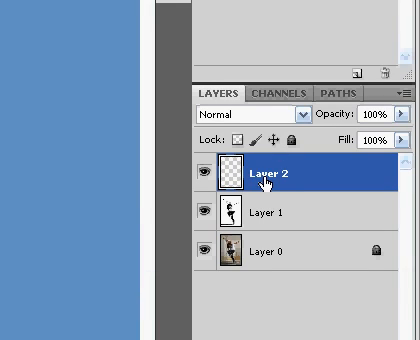
{"action": "right_click", "coordinate": [260, 178]}
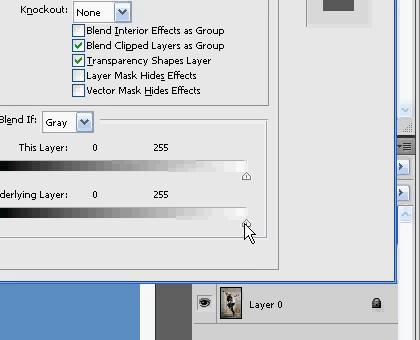
{"action": "left_click_drag", "start_coordinate": [243, 218], "coordinate": [175, 218]}
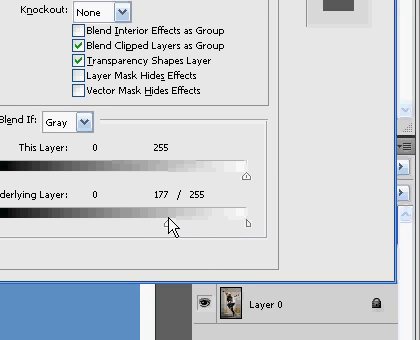
{"action": "left_click_drag", "start_coordinate": [170, 221], "coordinate": [135, 221]}
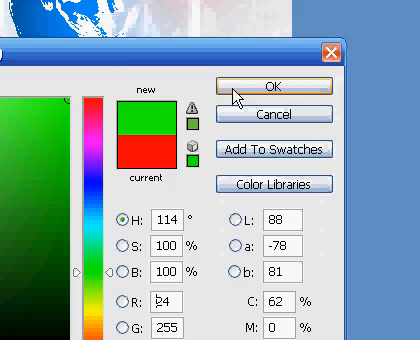
Step: Accept bright green as the painting colour for strokes on Layer 2
{"action": "left_click", "coordinate": [264, 85]}
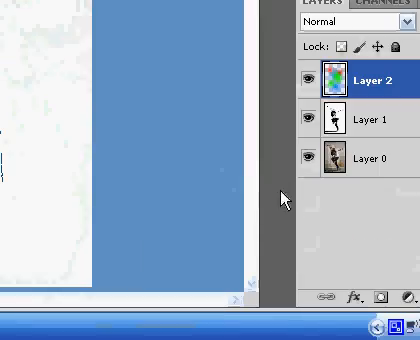